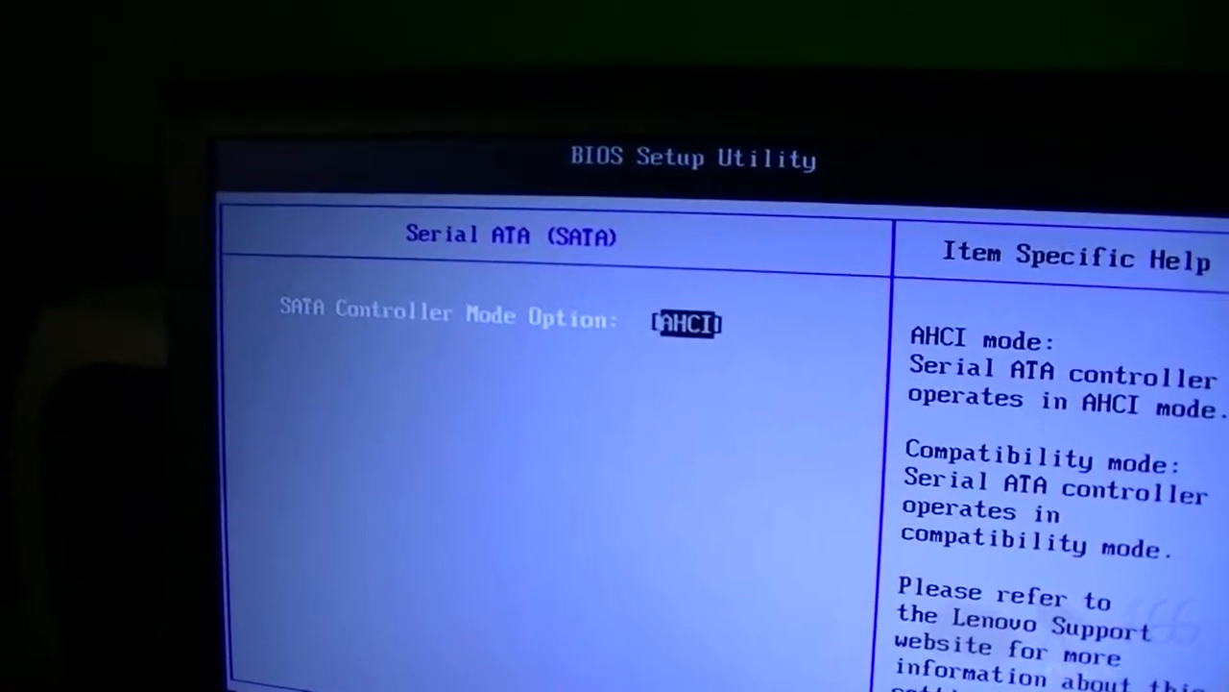
Exit the Serial ATA page with AHCI mode kept, back to the Config settings list.
{"action": "key", "text": "Escape"}
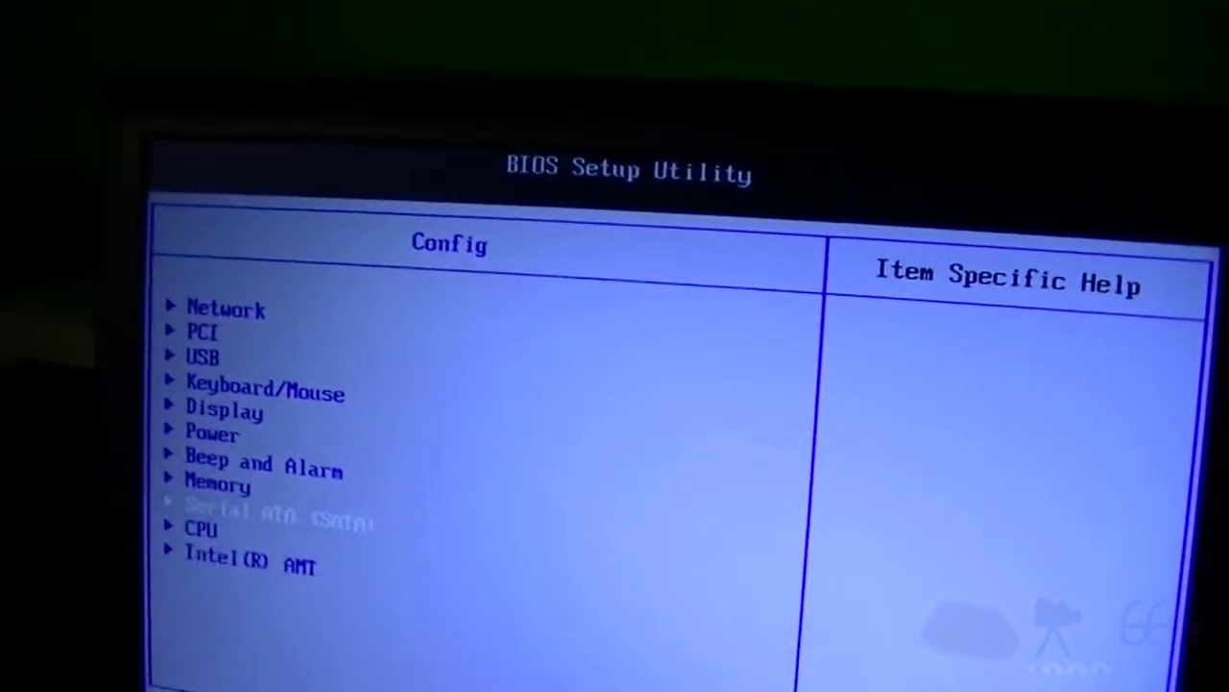